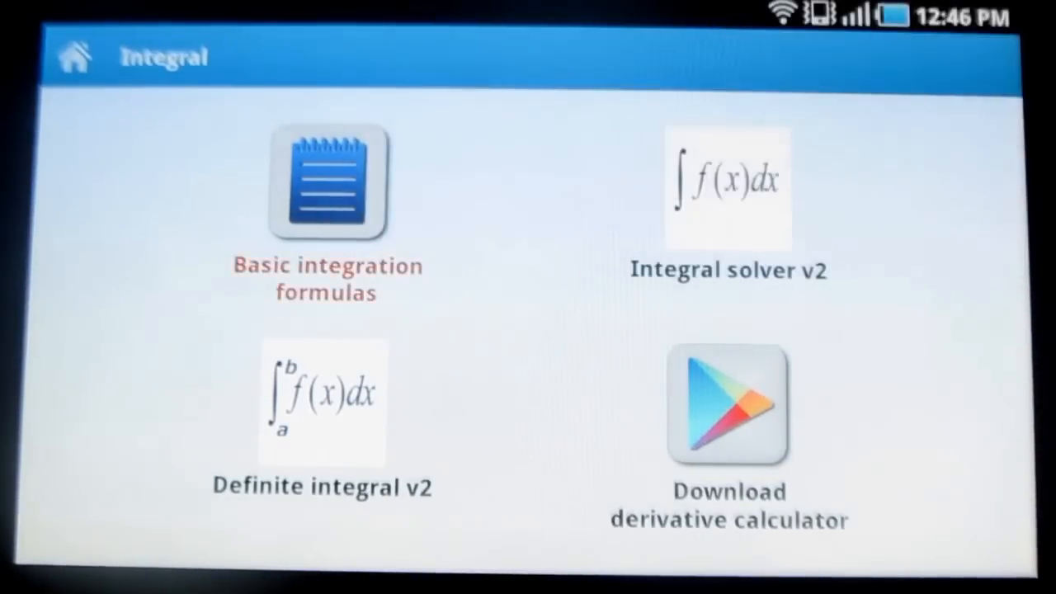
Step: Browse the basic integration formulas, return to the main menu, and enter the integral solver section
left_click(326, 183)
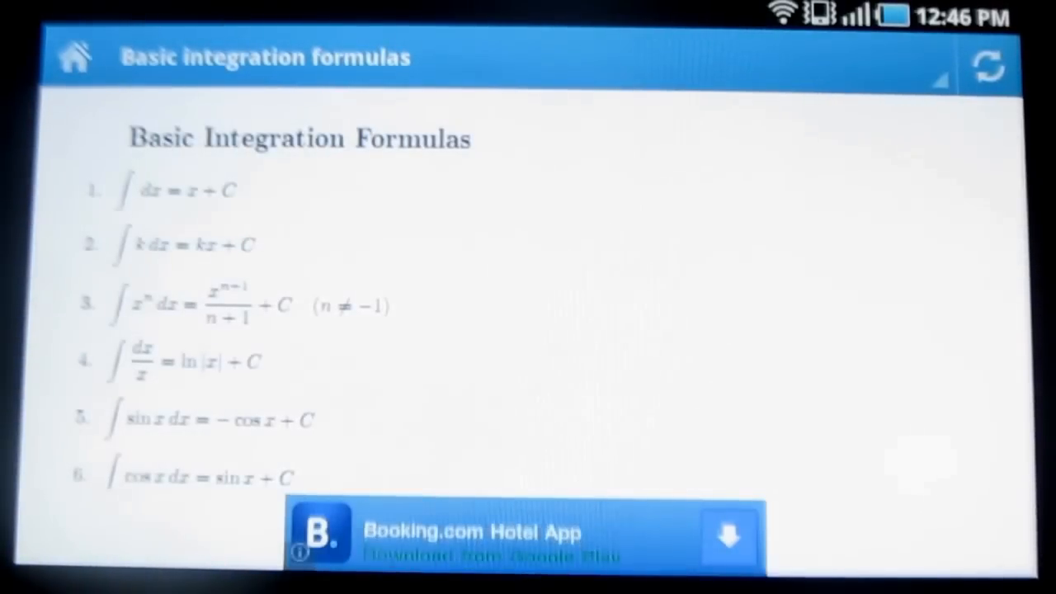
scroll("down", 3)
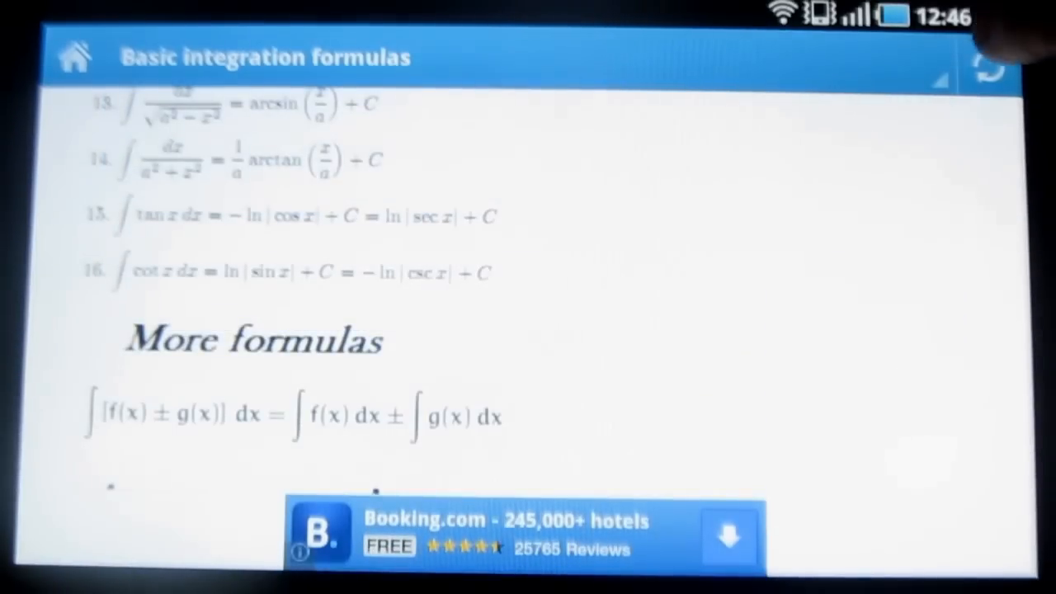
left_click(73, 56)
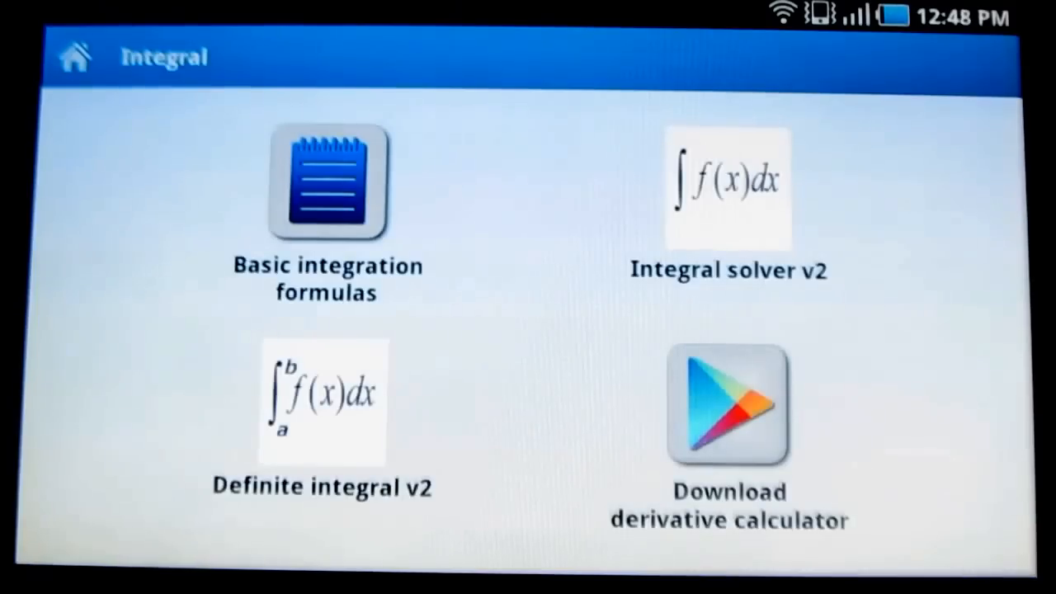
left_click(728, 190)
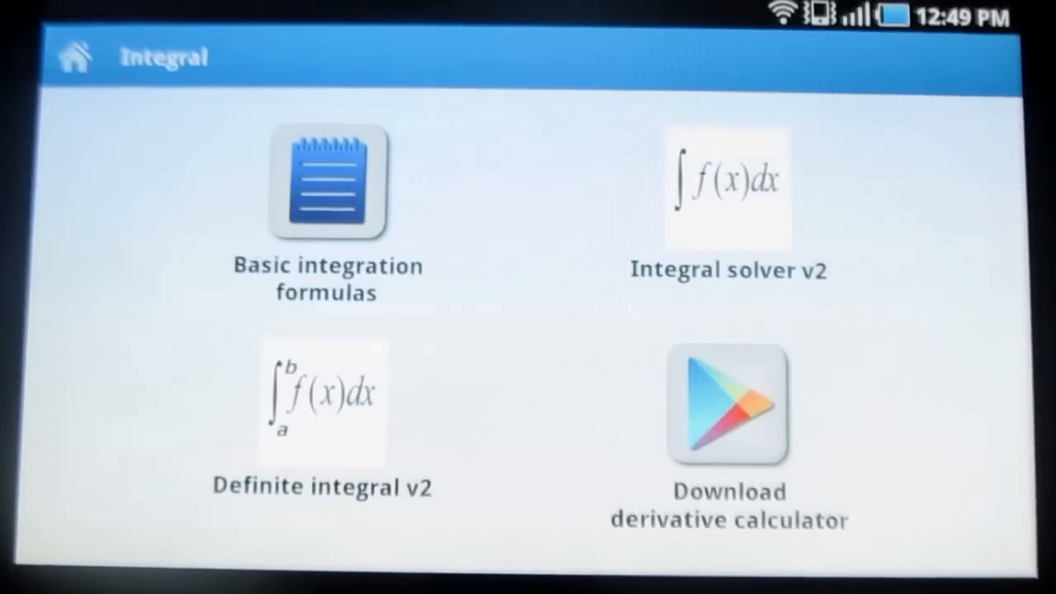
Step: Visit the definite integral calculator, then bring up the Derivative calculator's Play Store page
left_click(322, 404)
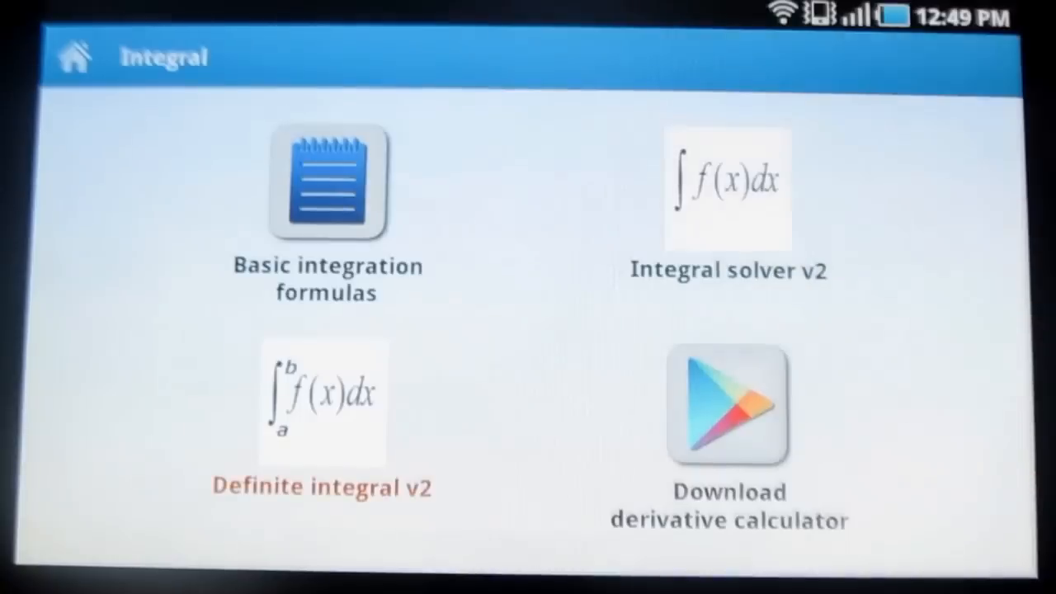
left_click(322, 404)
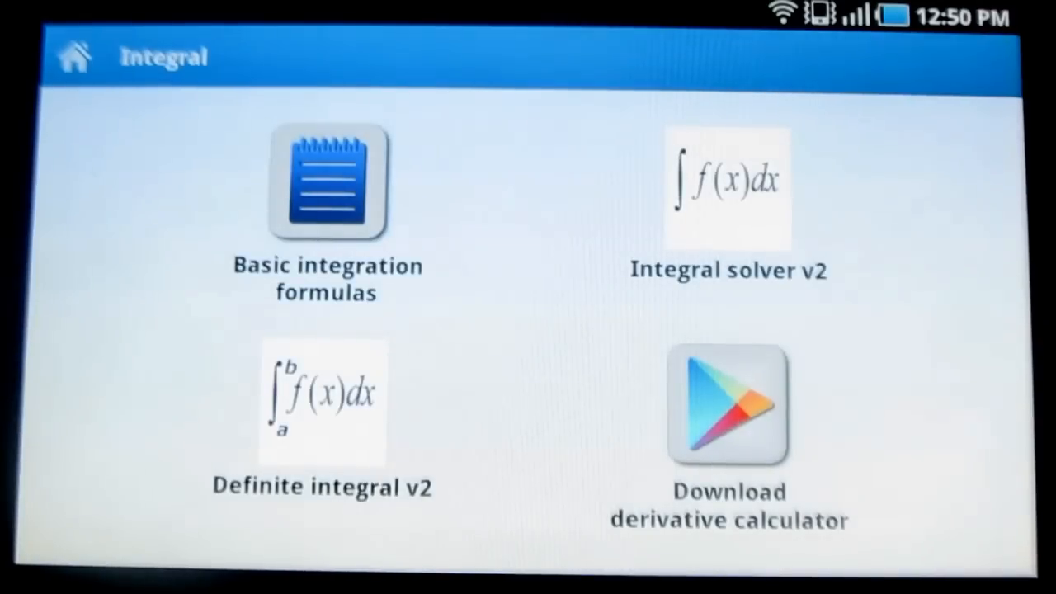
left_click(728, 404)
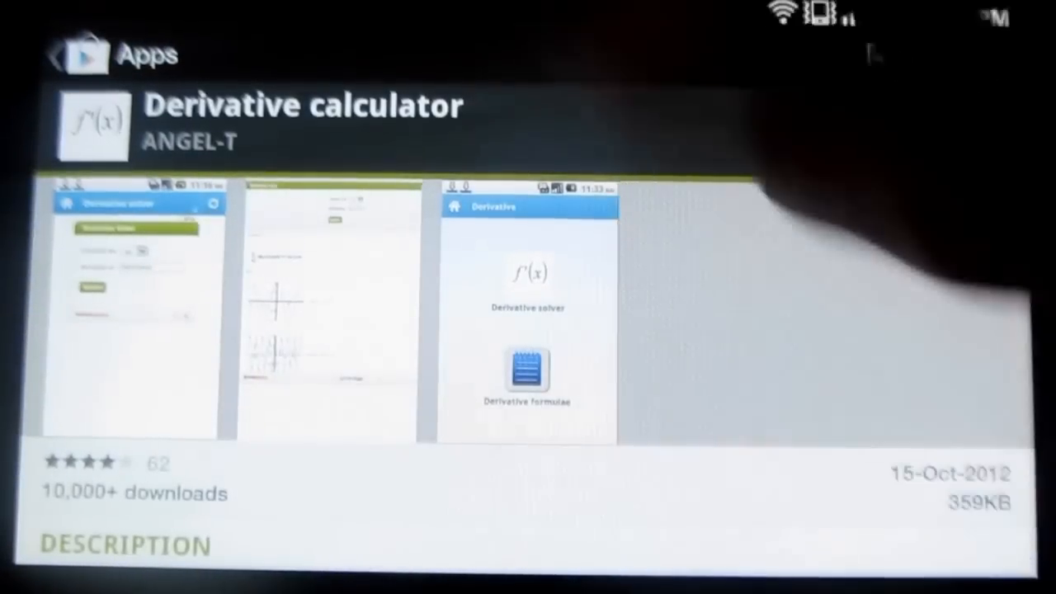